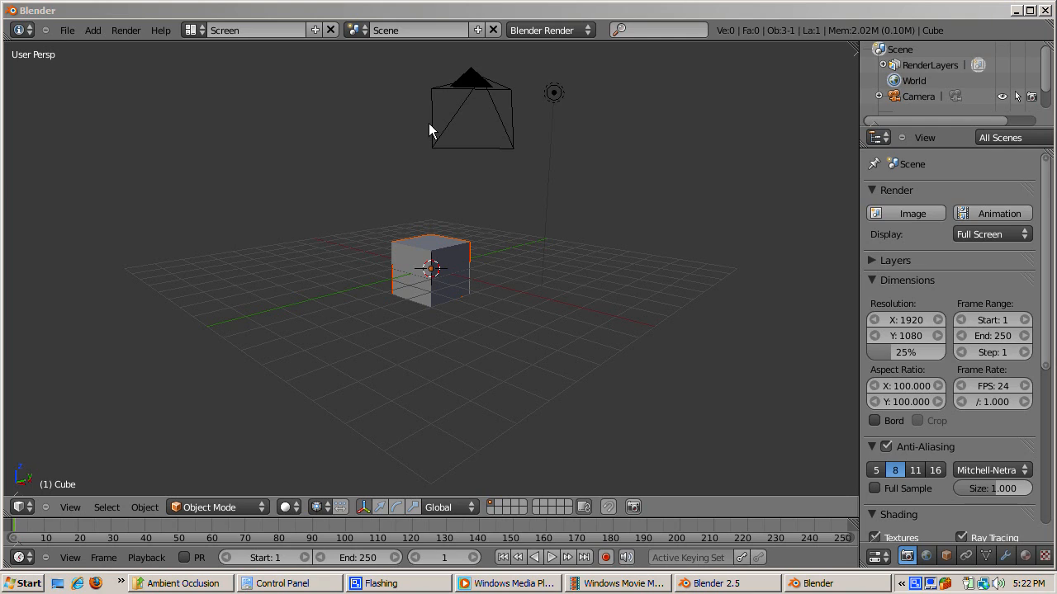
mouse_move(516, 102)
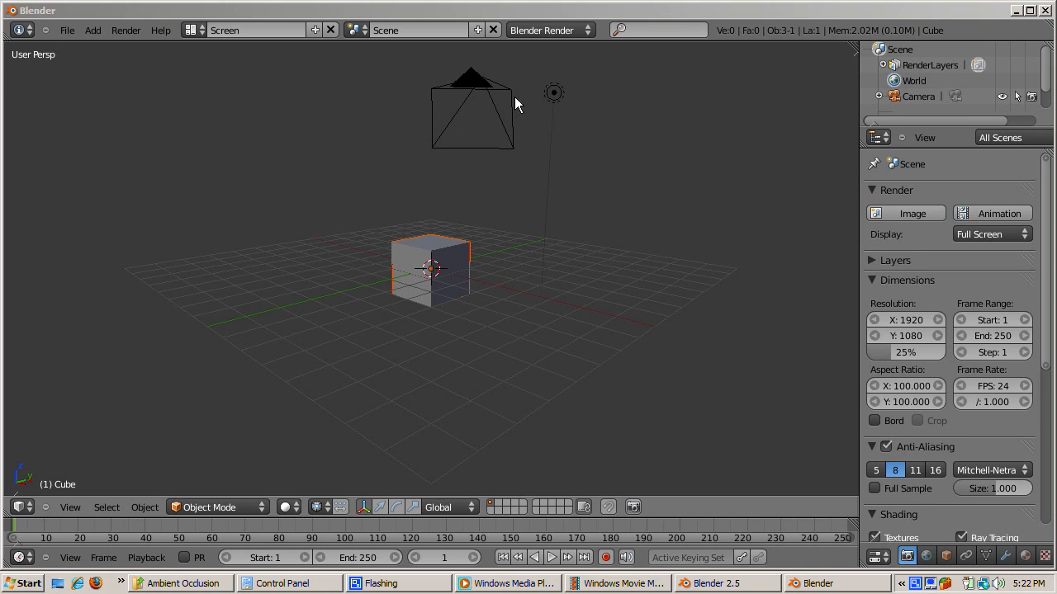
mouse_move(449, 267)
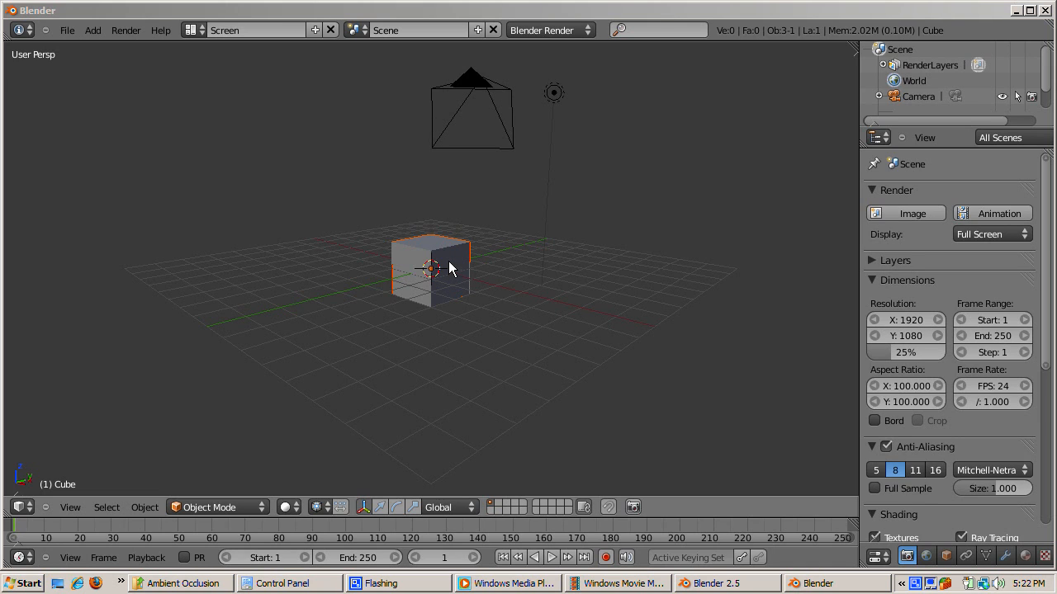
mouse_move(452, 261)
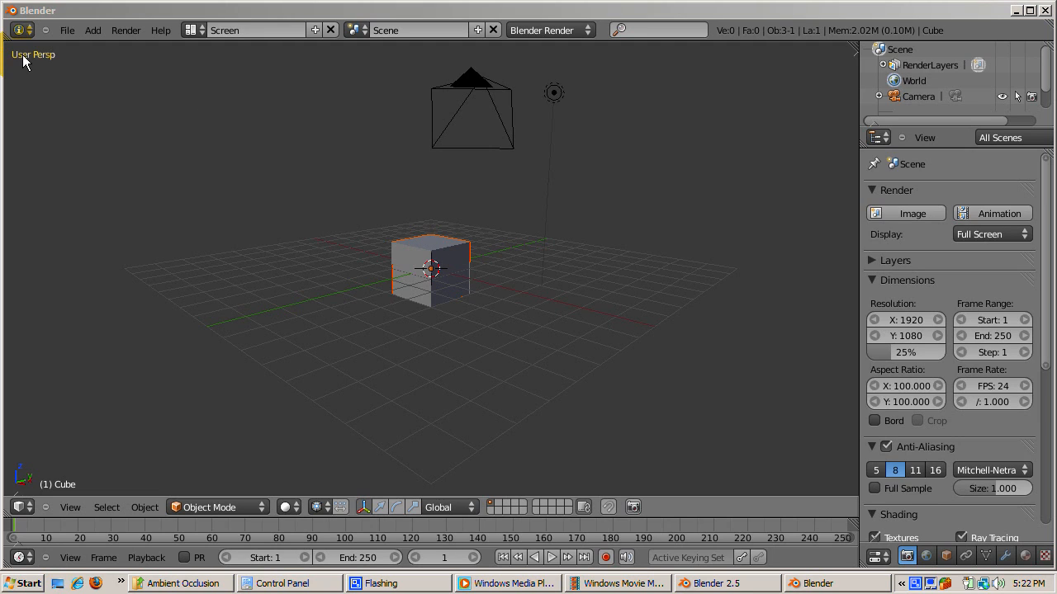
mouse_move(572, 390)
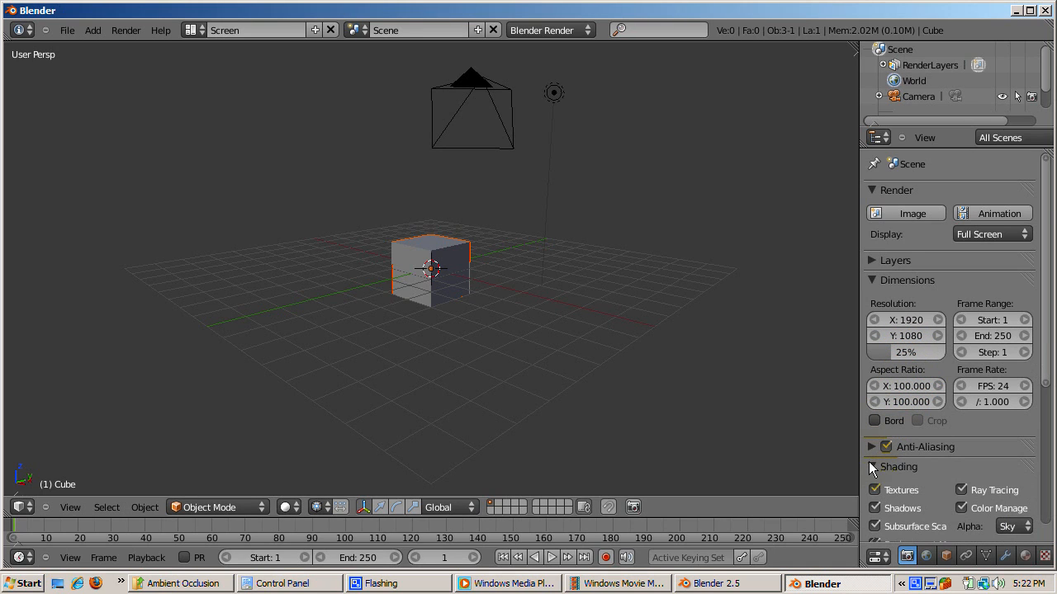
Collapse the Shading render panel so the Output panel comes into view
left_click(898, 466)
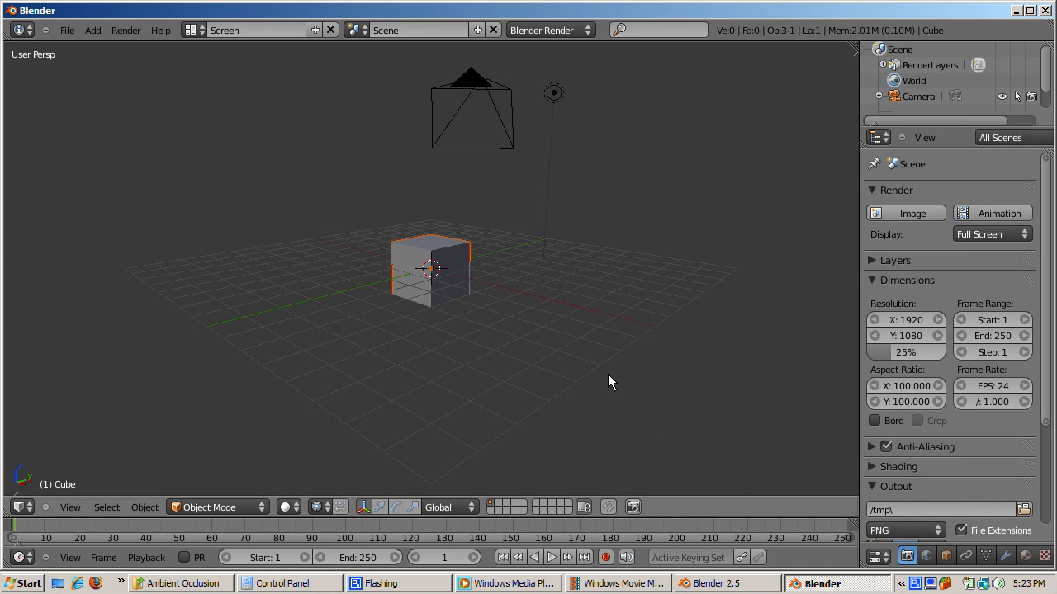
Render a still image of the grey cube in the default scene
left_click(912, 213)
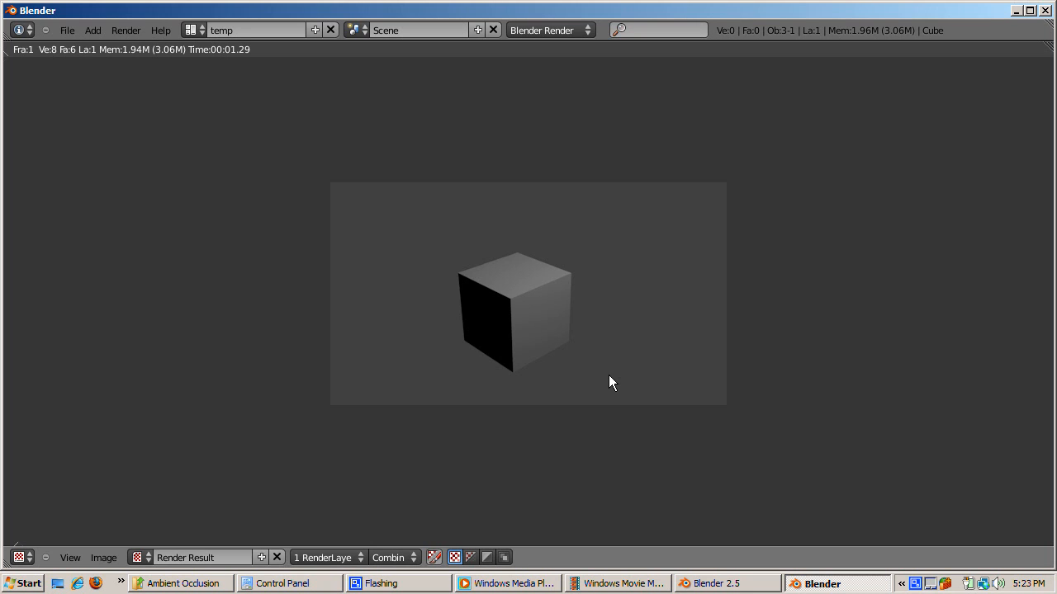
mouse_move(452, 294)
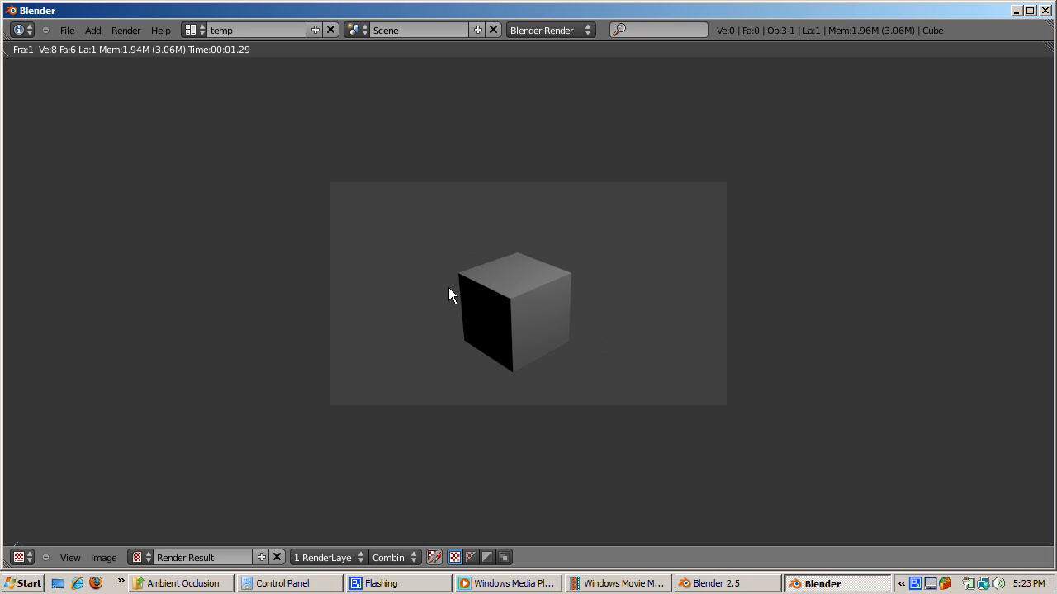
mouse_move(581, 257)
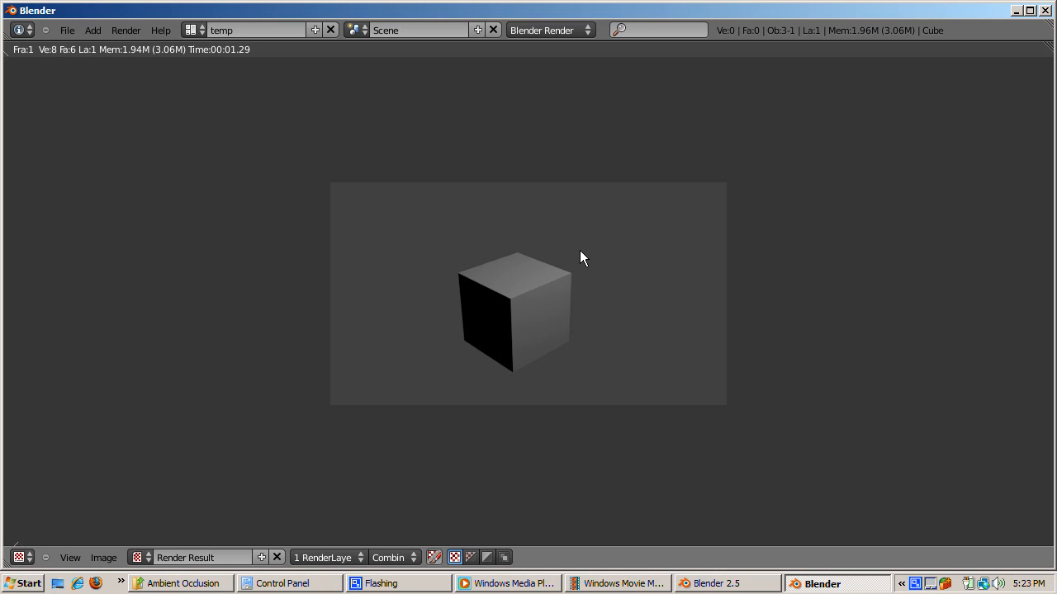
mouse_move(611, 383)
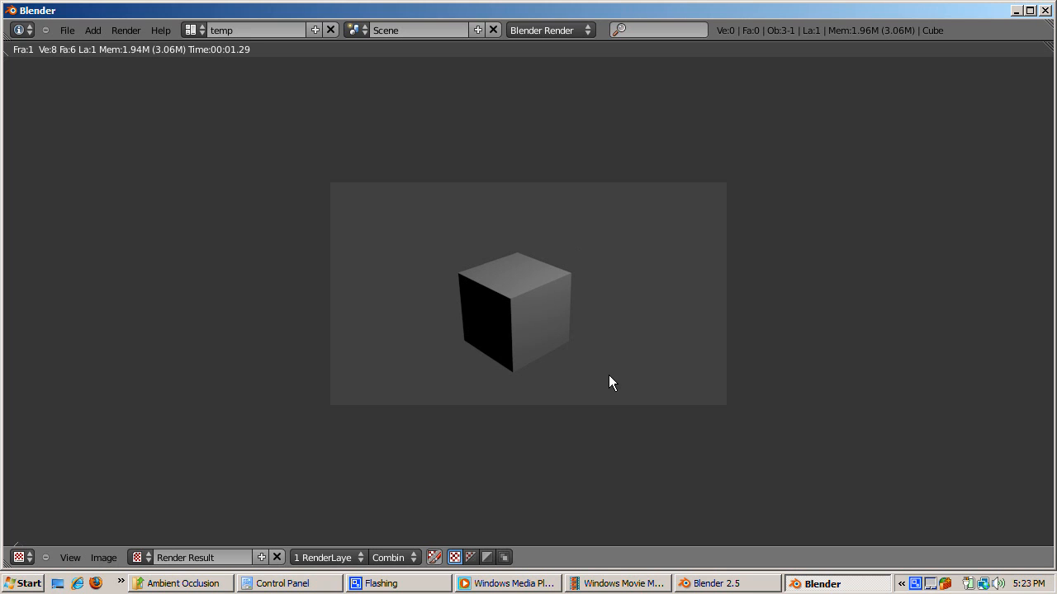
mouse_move(603, 268)
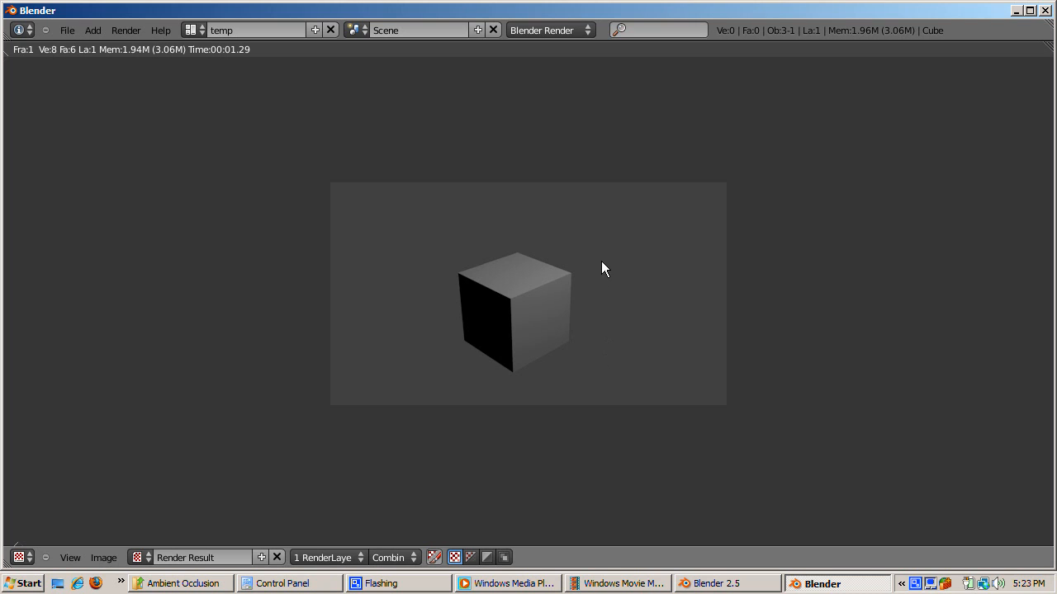
mouse_move(585, 257)
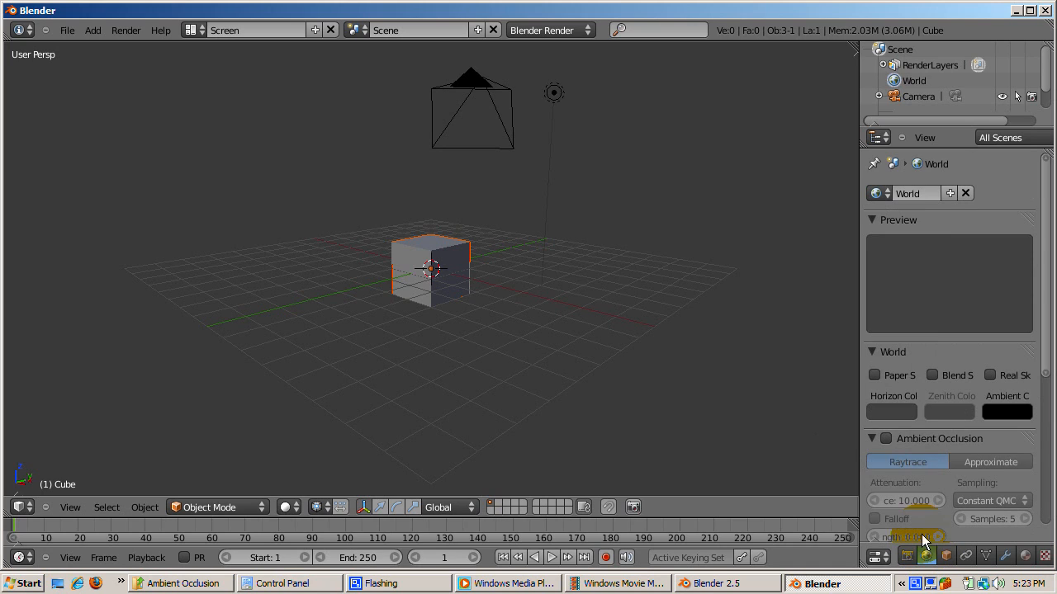
left_click(892, 411)
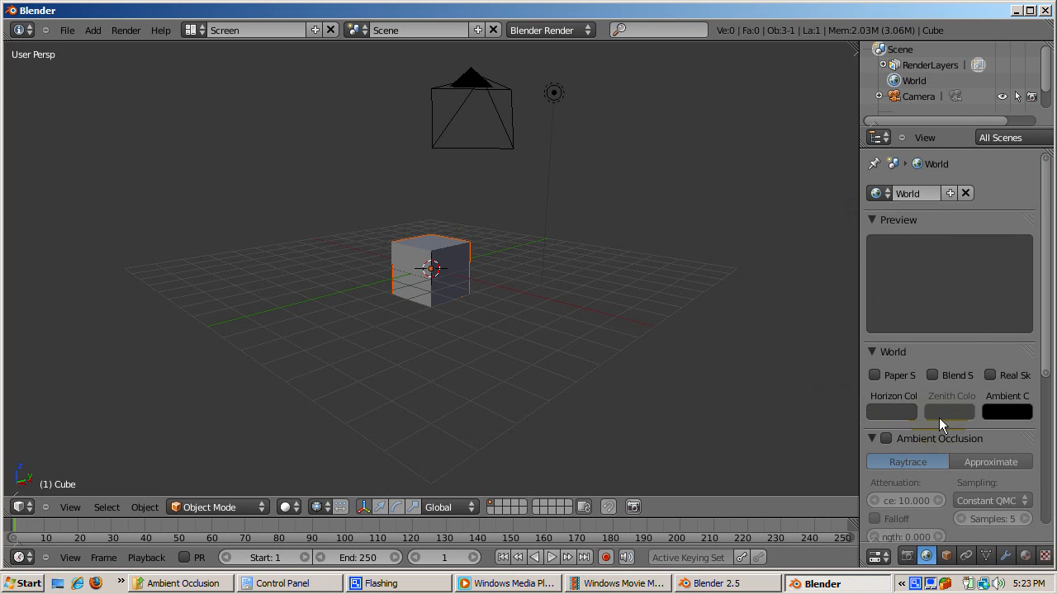
left_click(892, 412)
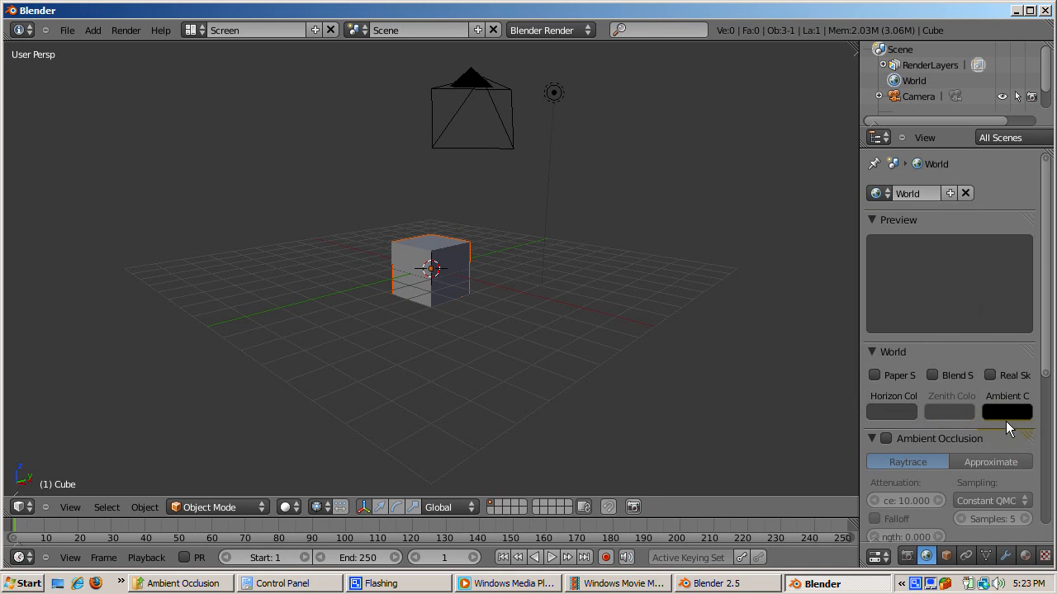
left_click(1007, 413)
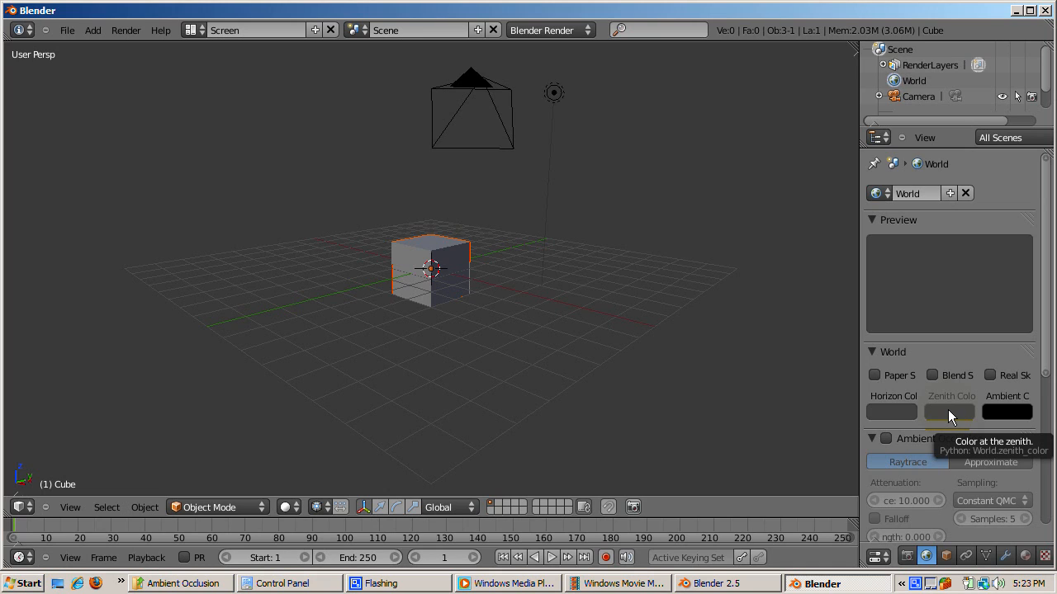
mouse_move(651, 322)
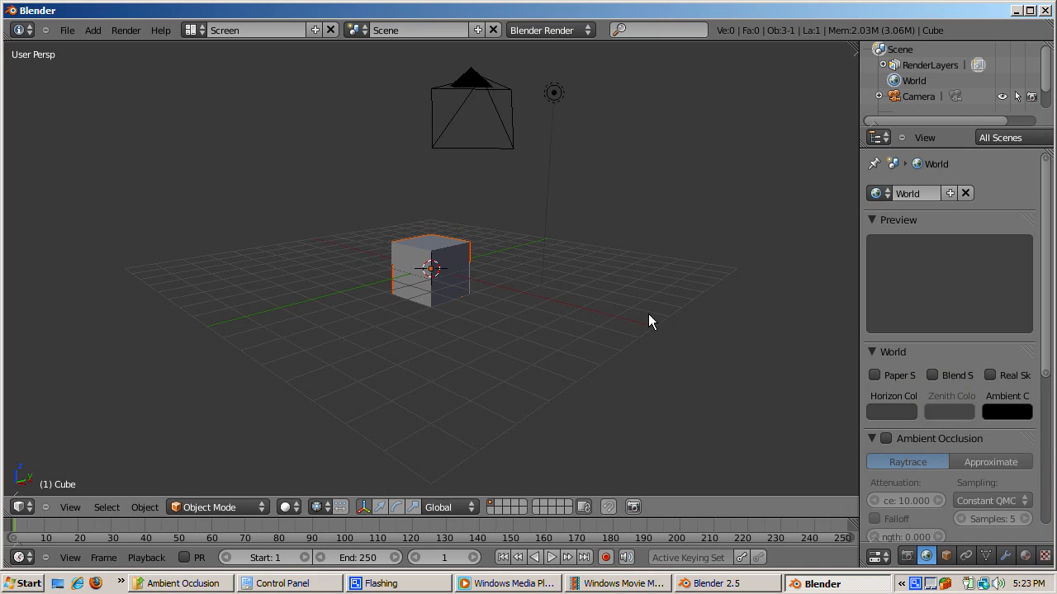
Add a ground plane beneath the cube and scale it up
left_click(92, 29)
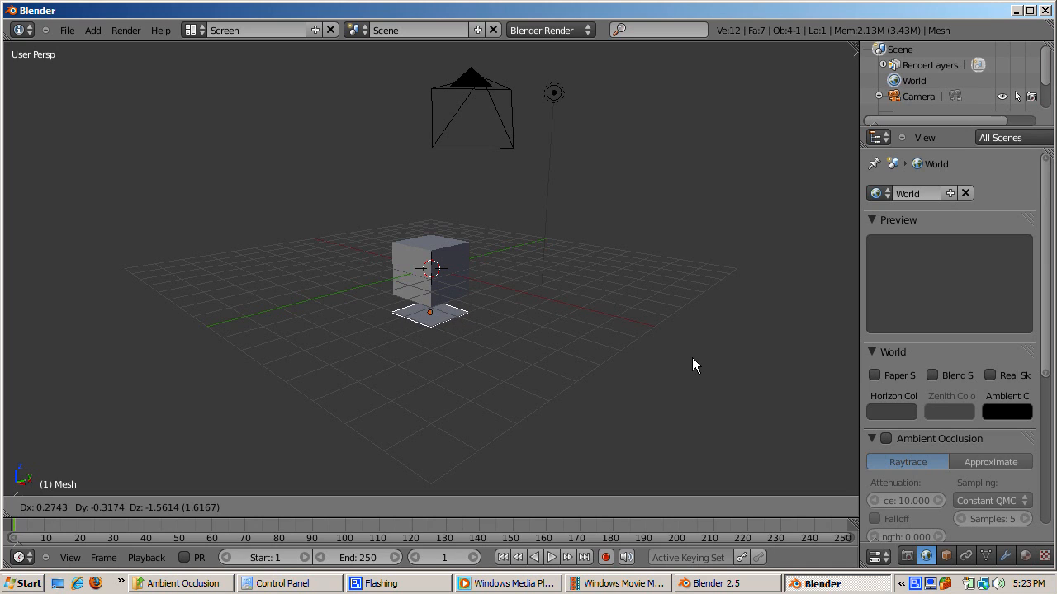
key("s")
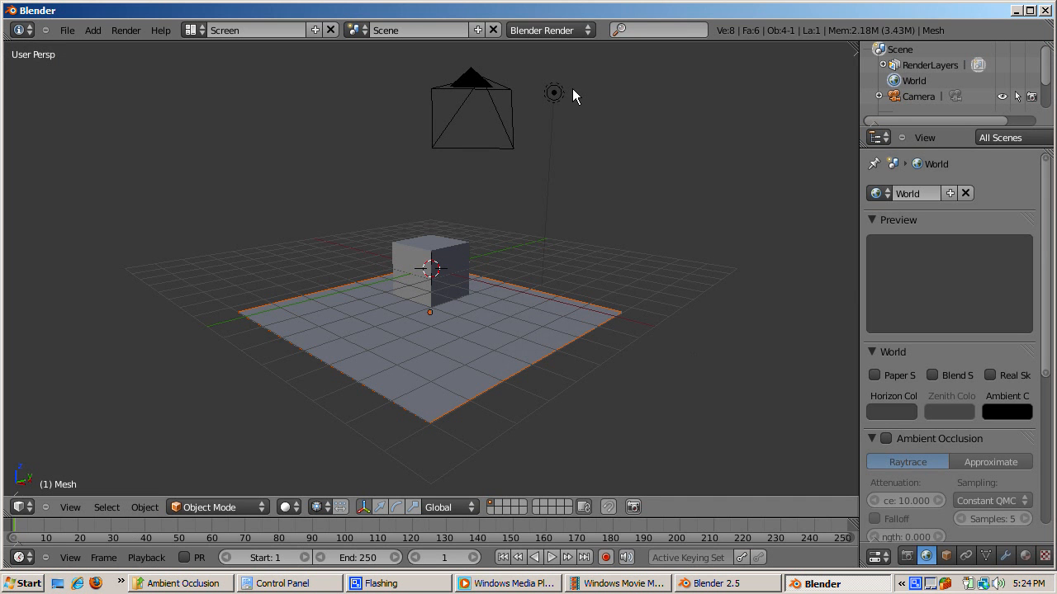
Delete the lamp and render the lamp-free scene with F12
left_click(553, 93)
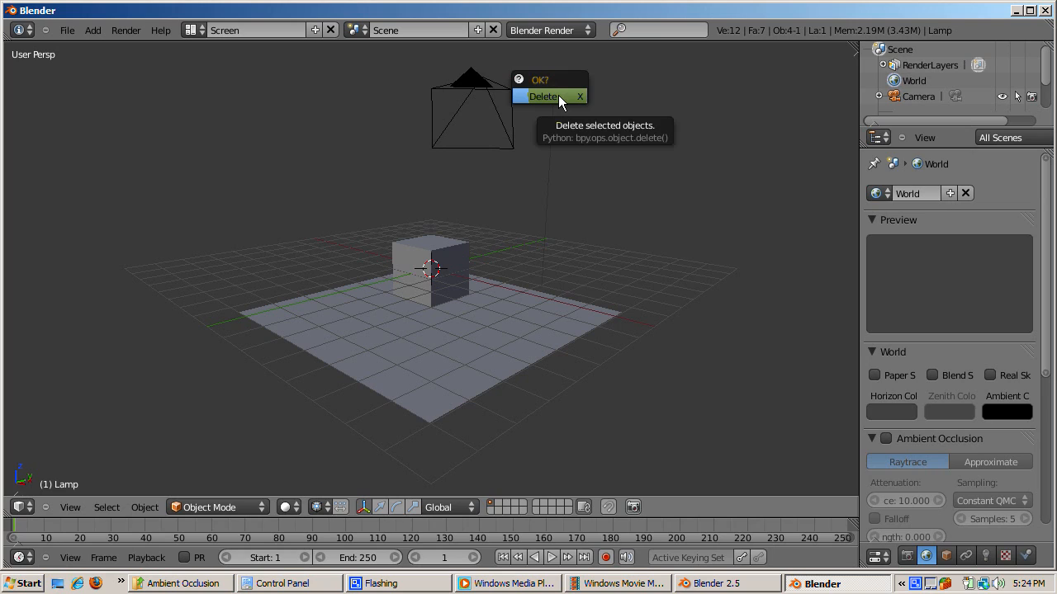
left_click(541, 96)
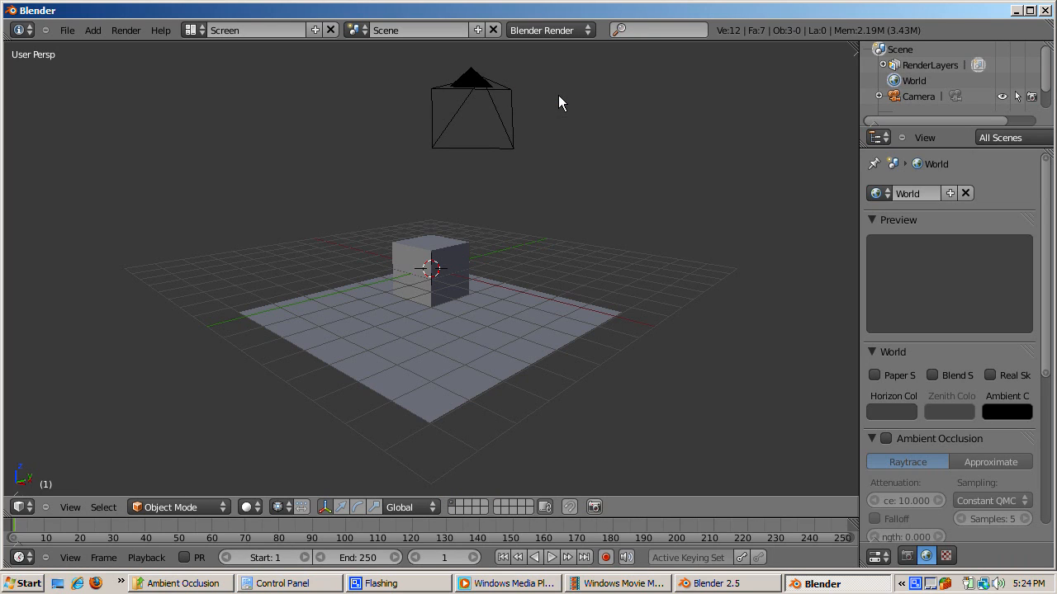
key("F12")
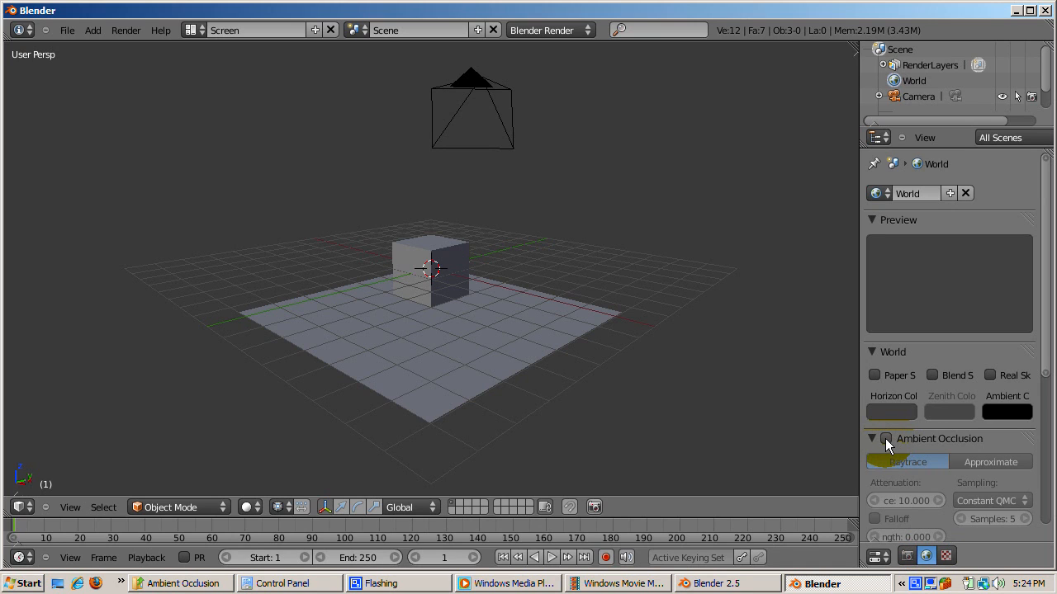
Enable Ambient Occlusion in the World settings with raytrace gathering
left_click(885, 439)
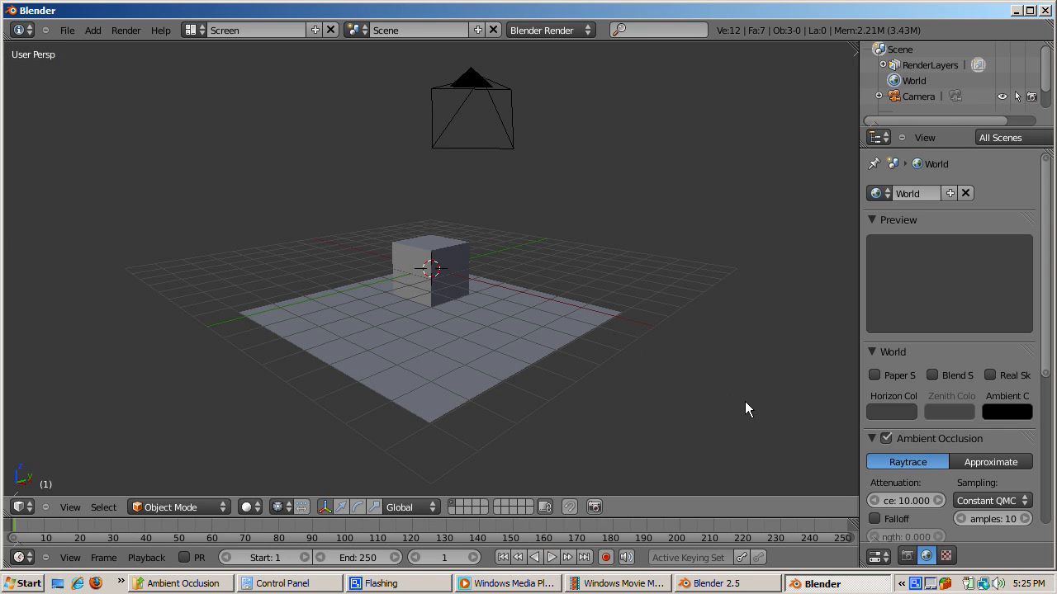
left_click(961, 519)
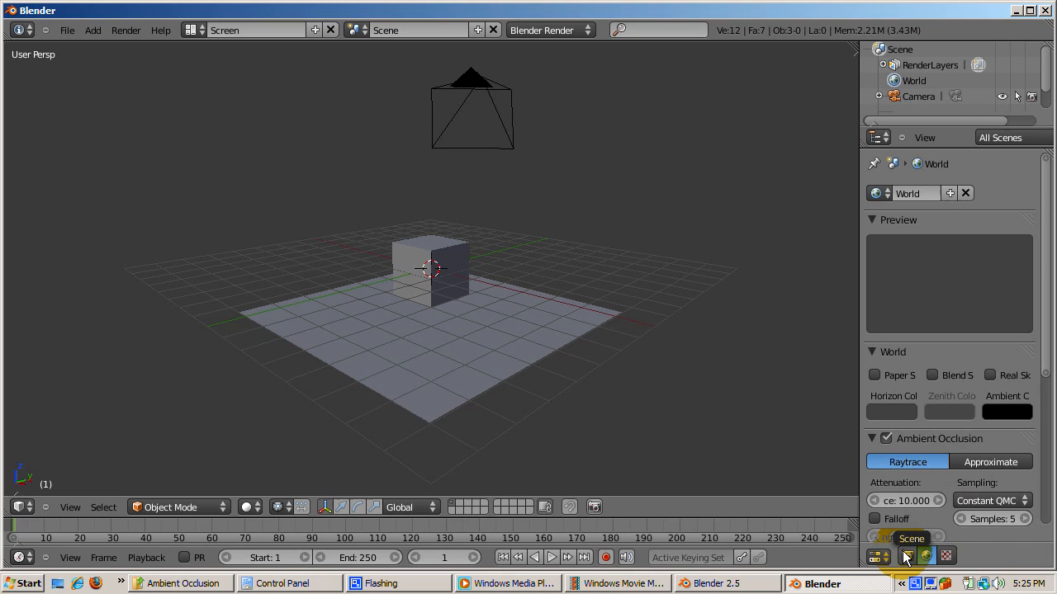
Turn on Ray Tracing in the Render shading settings
left_click(907, 555)
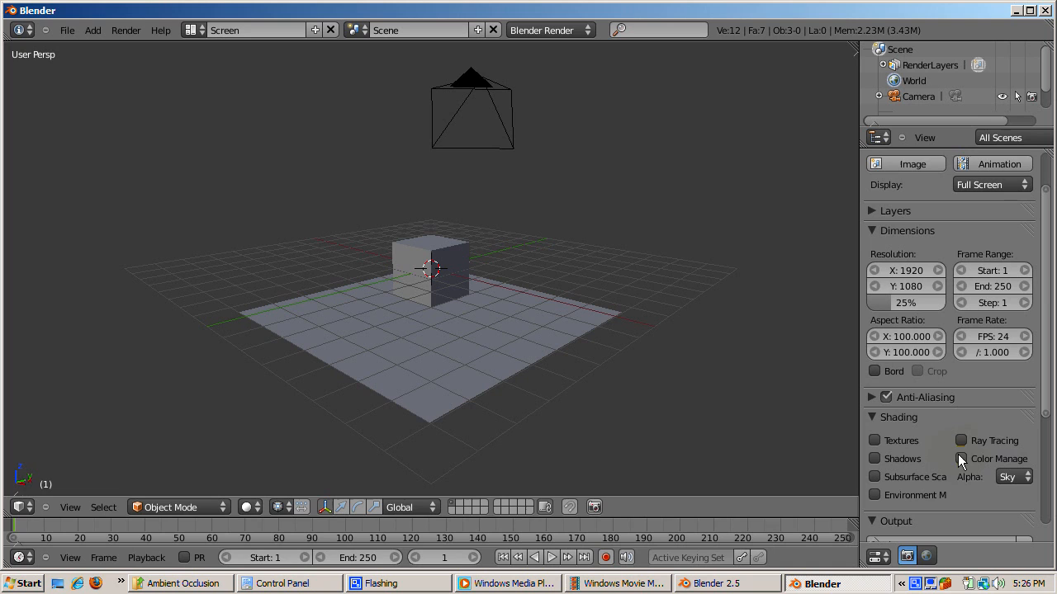
left_click(904, 163)
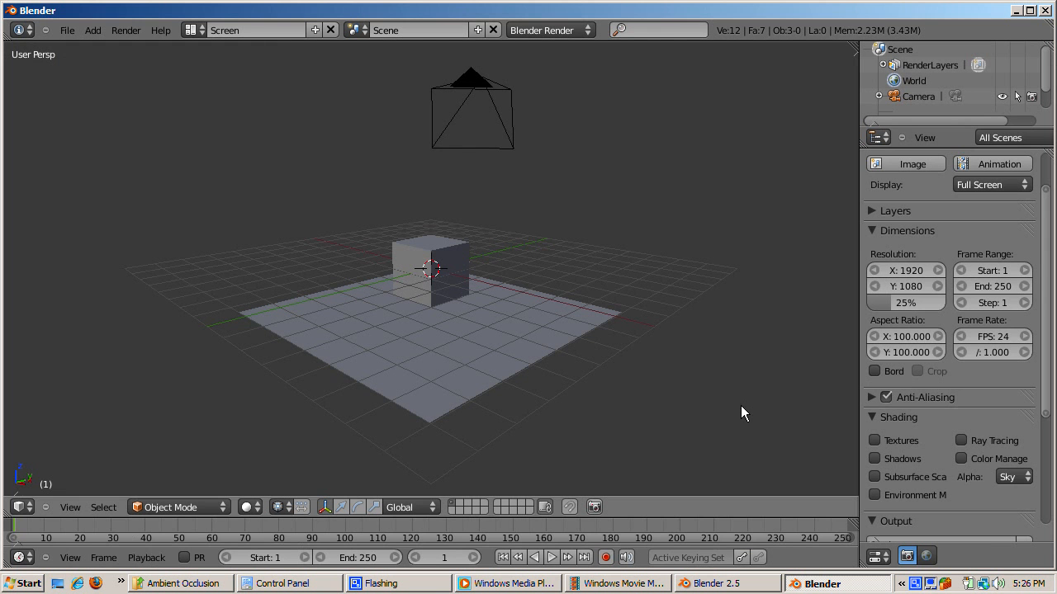
left_click(875, 459)
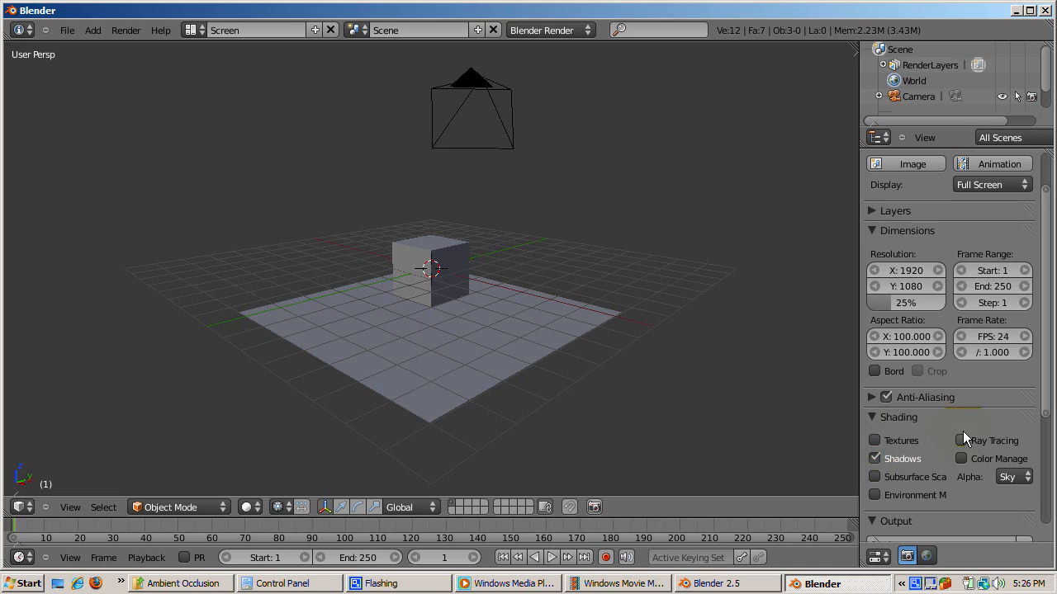
left_click(961, 439)
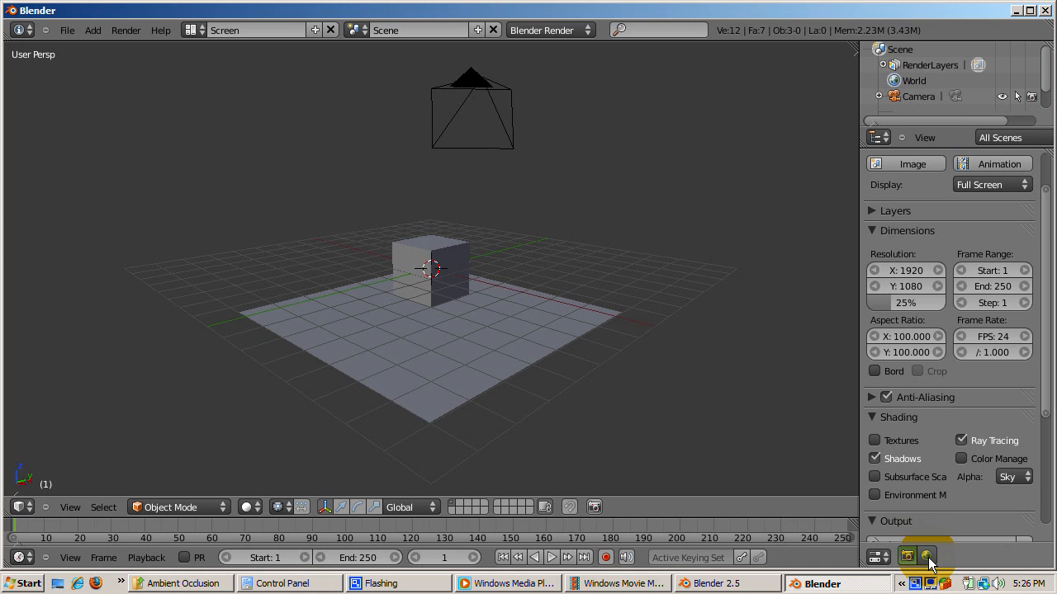
Switch ambient occlusion to the Approximate gather method and turn Ray Tracing off again
left_click(926, 555)
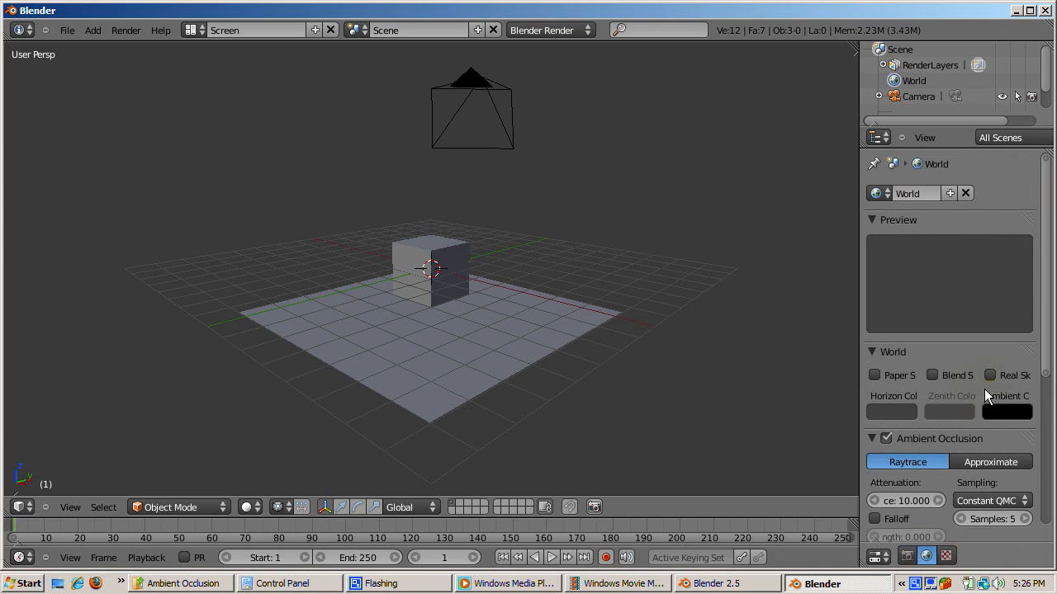
left_click(991, 462)
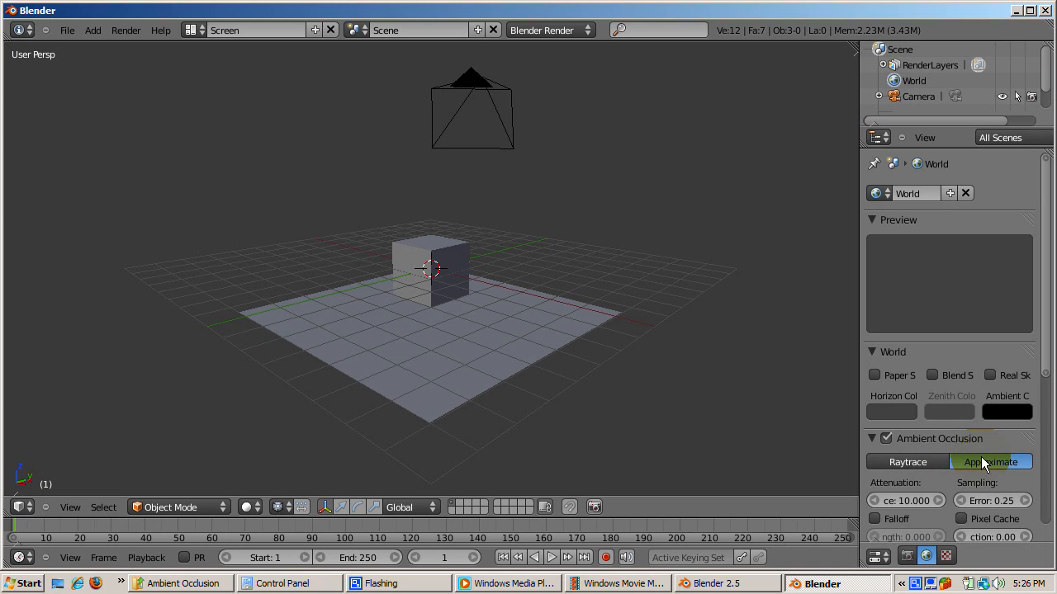
mouse_move(991, 462)
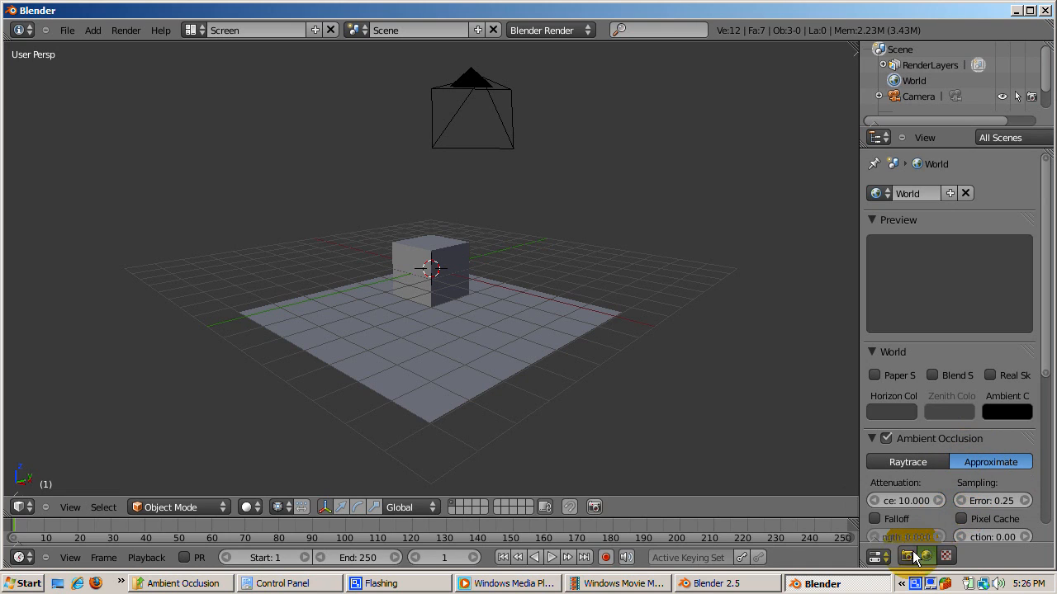
left_click(894, 555)
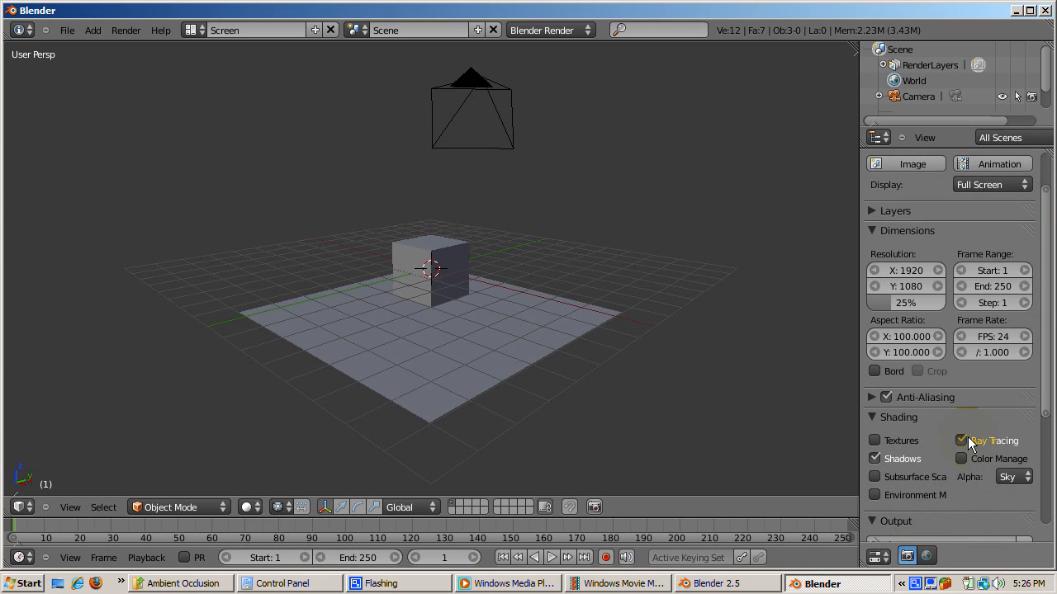
left_click(959, 439)
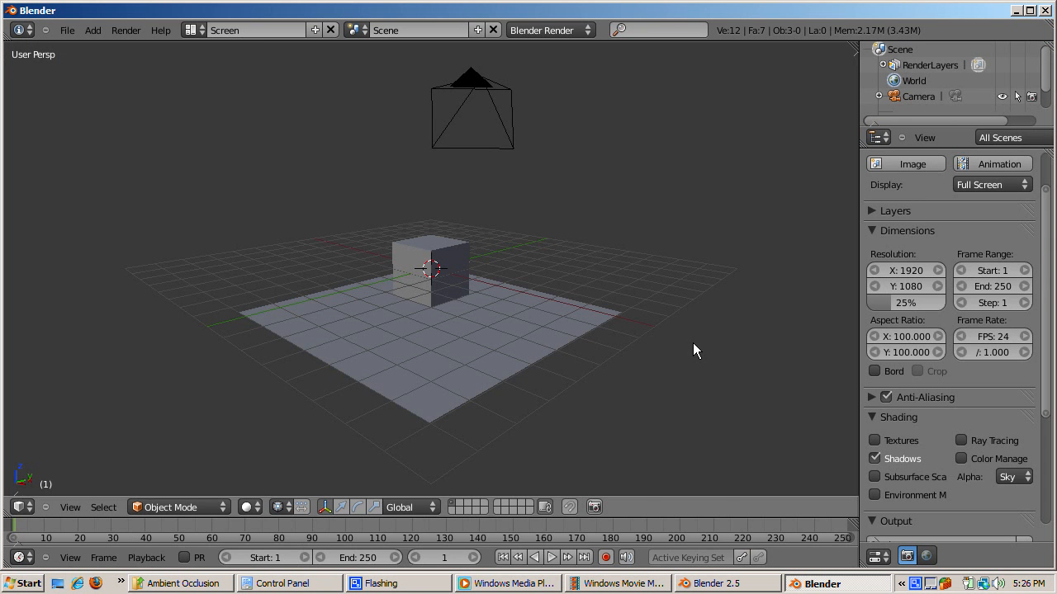
Add a UV Sphere mesh to the scene beside the cube
left_click(92, 29)
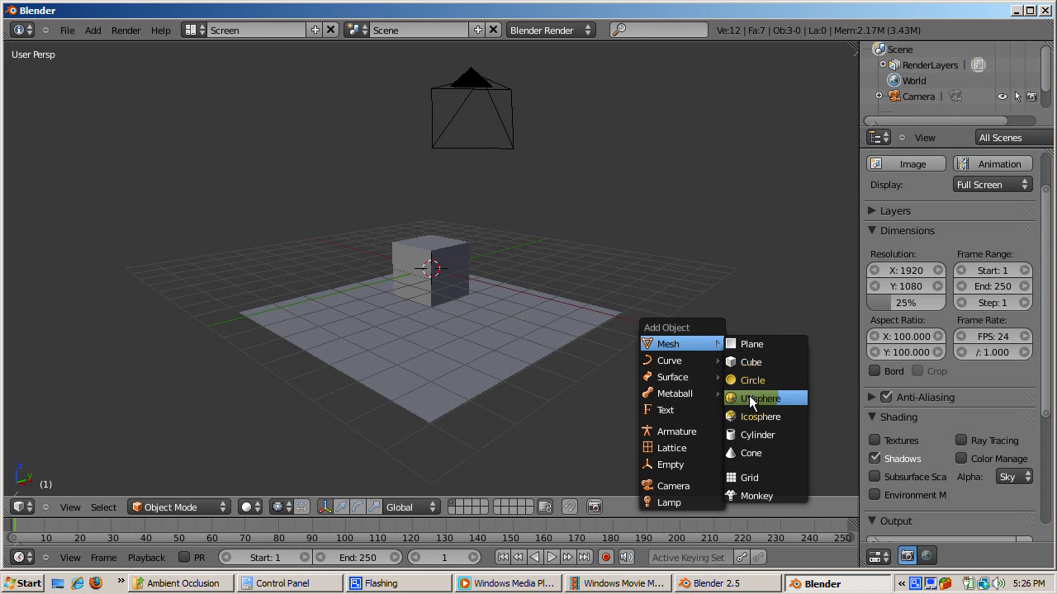
left_click(760, 398)
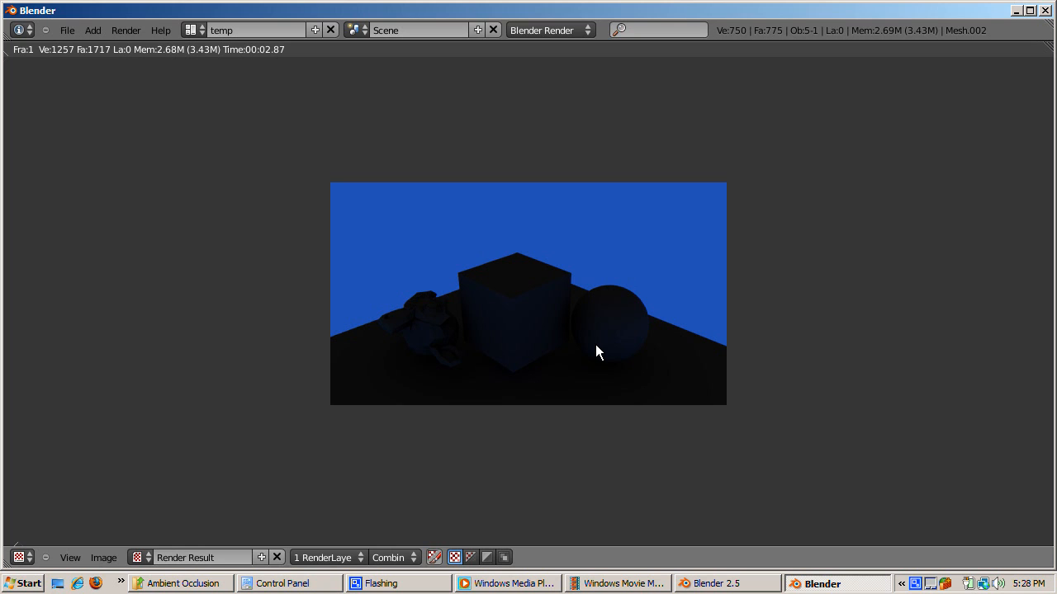
mouse_move(552, 532)
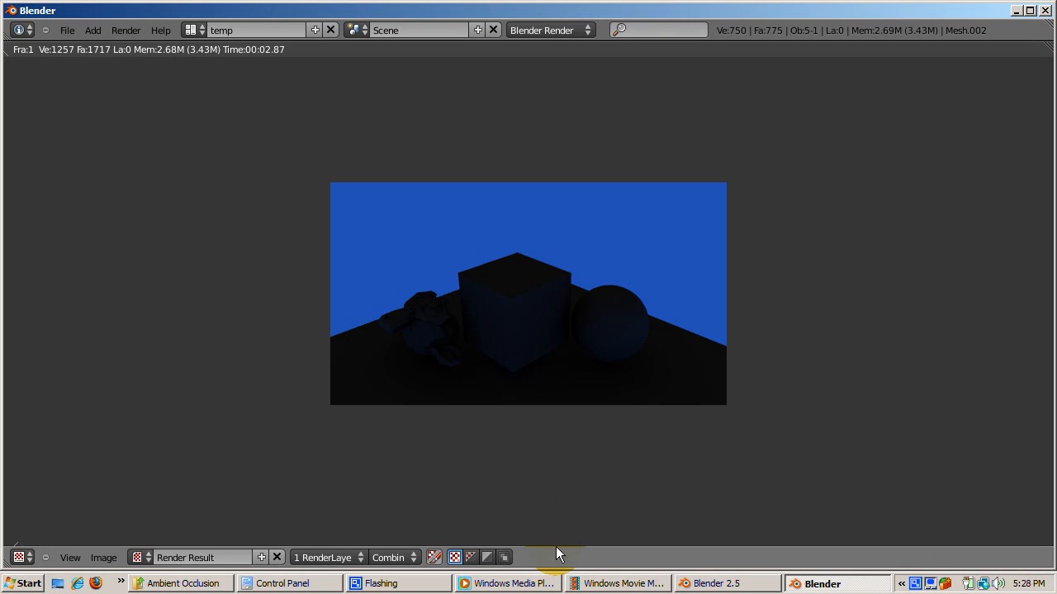
mouse_move(598, 353)
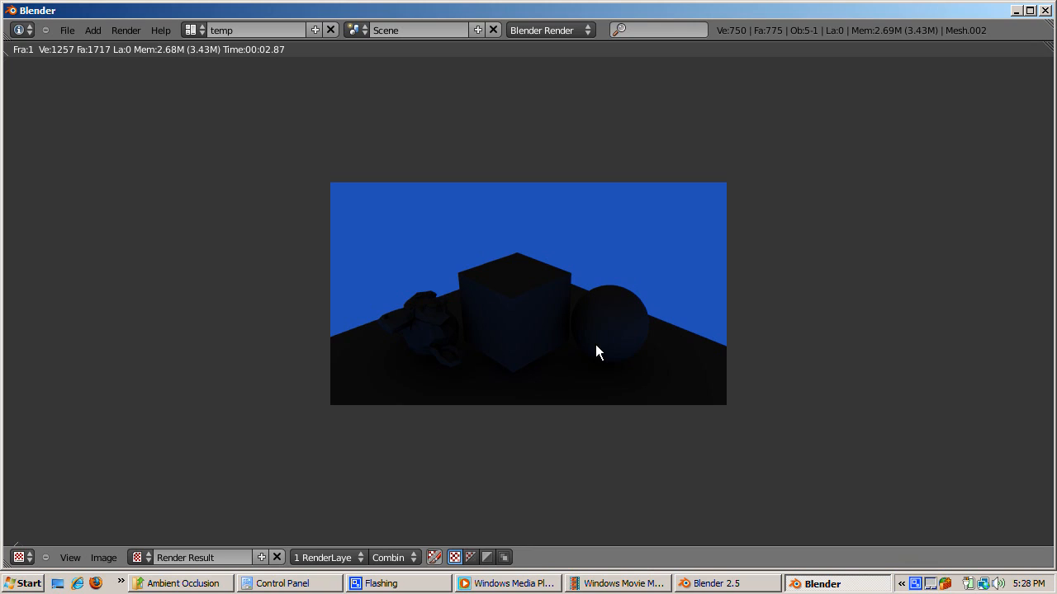